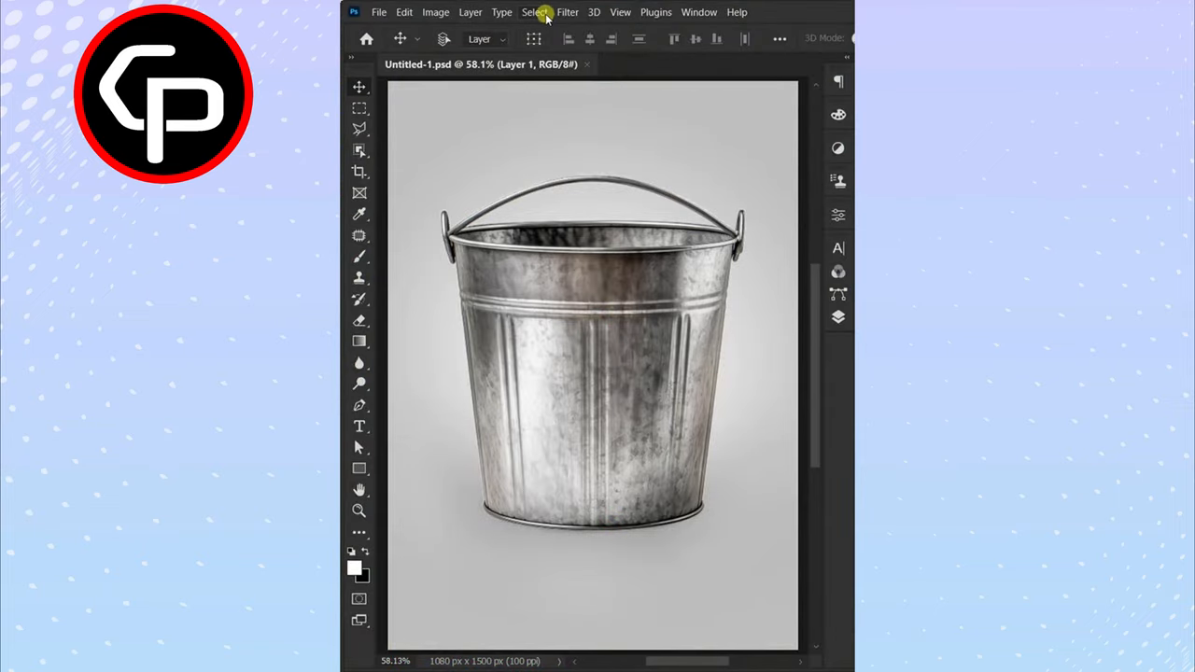
Select the bucket with Select Subject, then refine the handle and rim using Object Selection drags
click(534, 11)
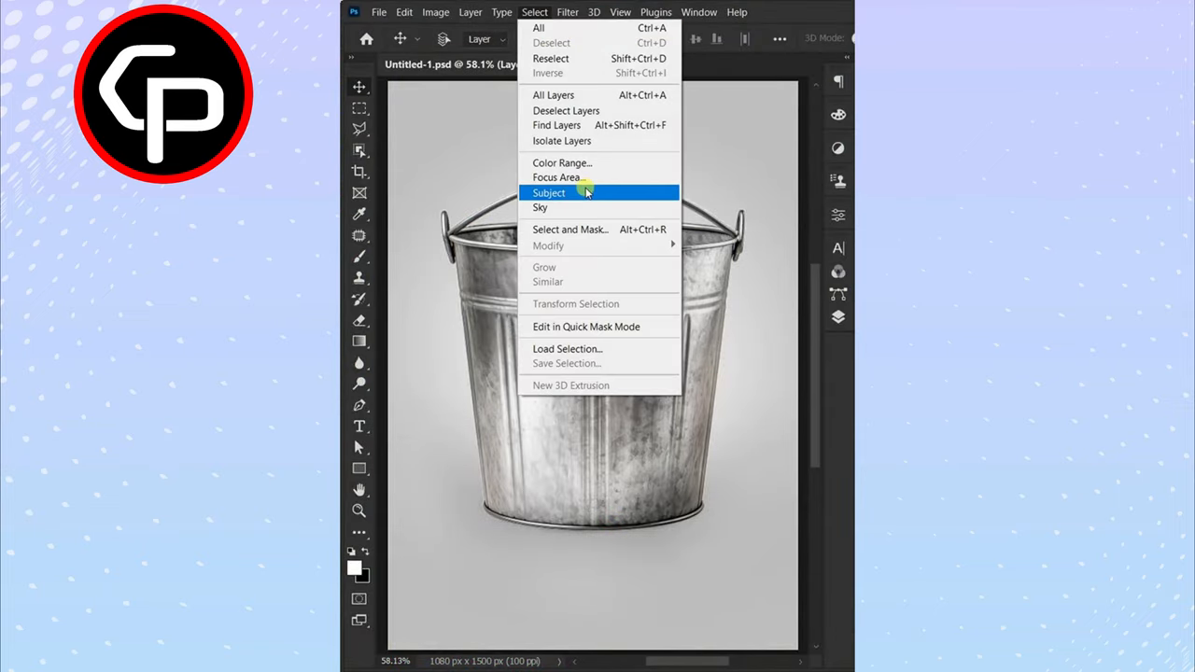
click(549, 192)
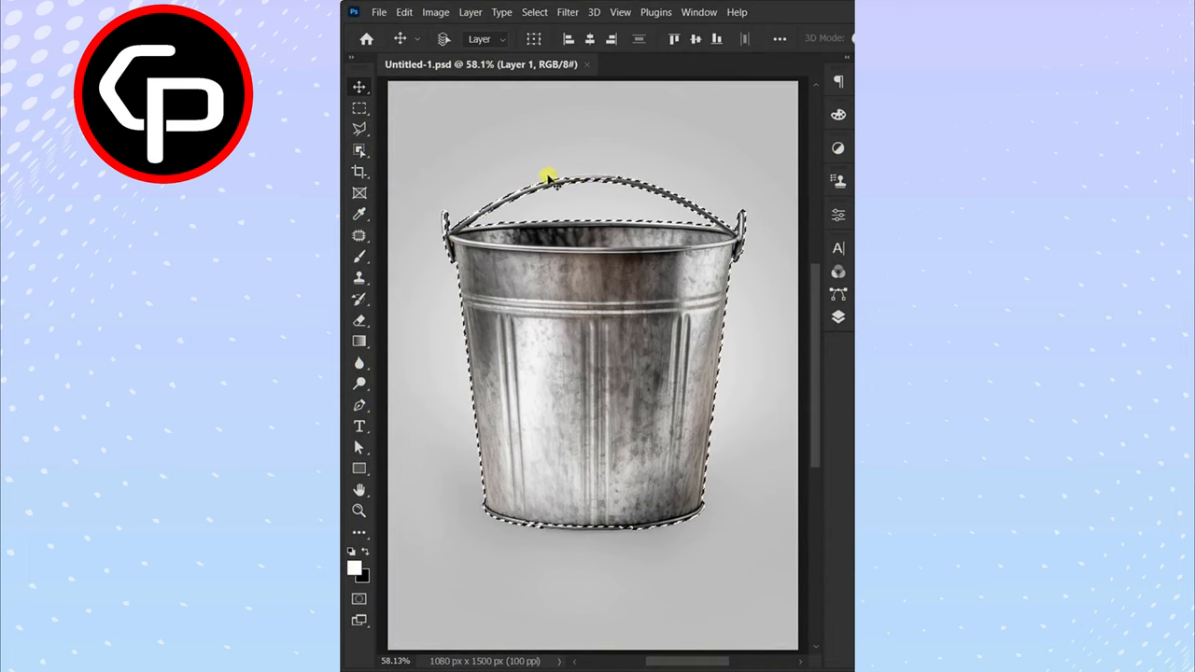
right_click(359, 149)
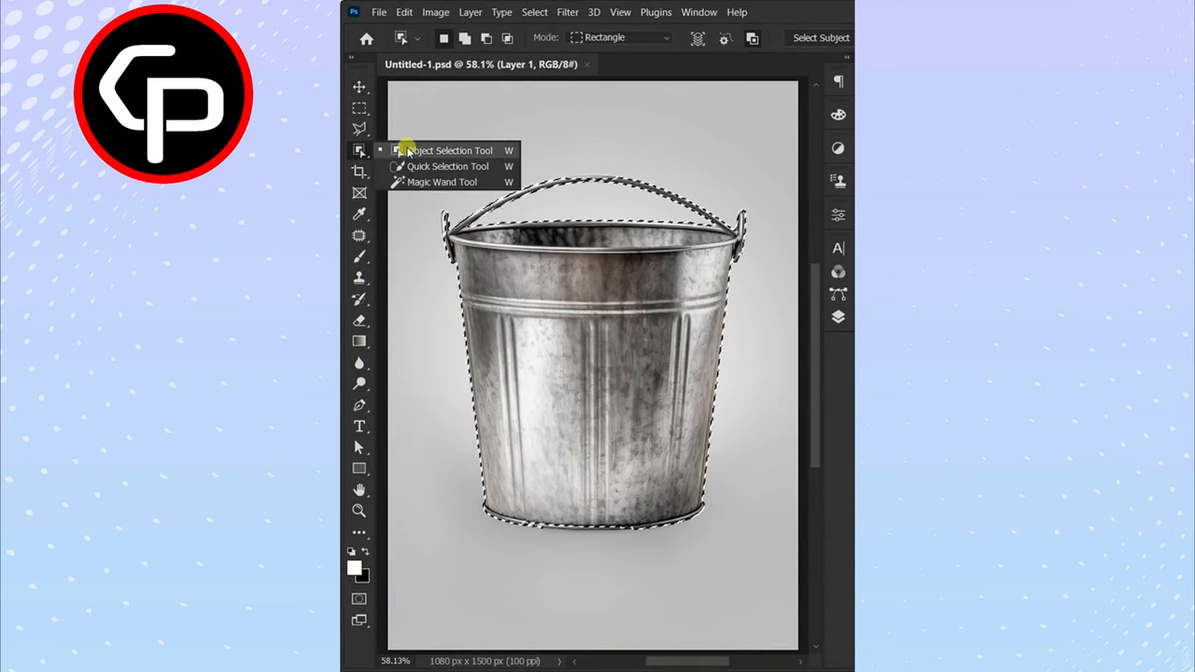
drag(420, 145, 754, 284)
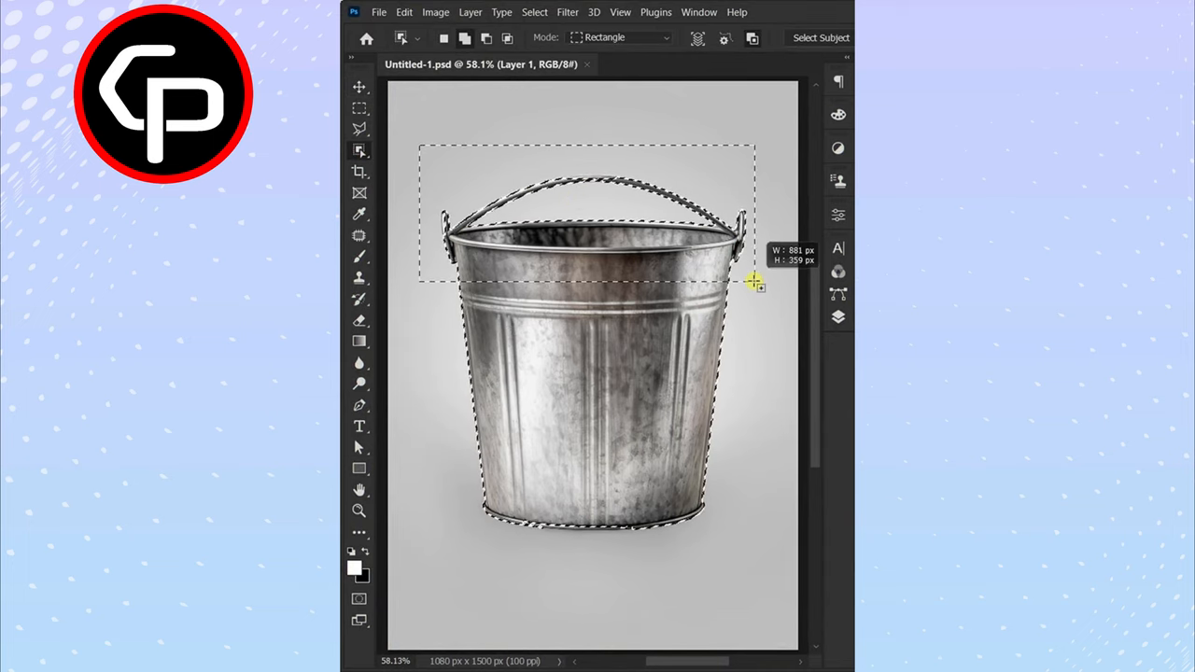
drag(756, 284, 511, 261)
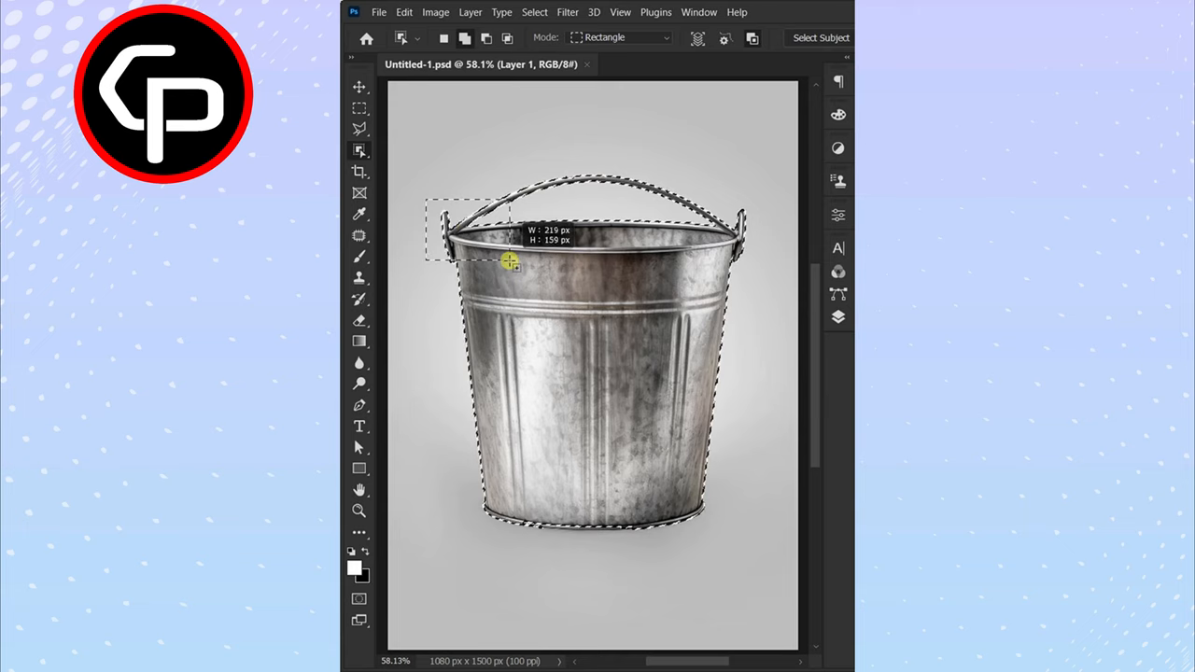
click(358, 86)
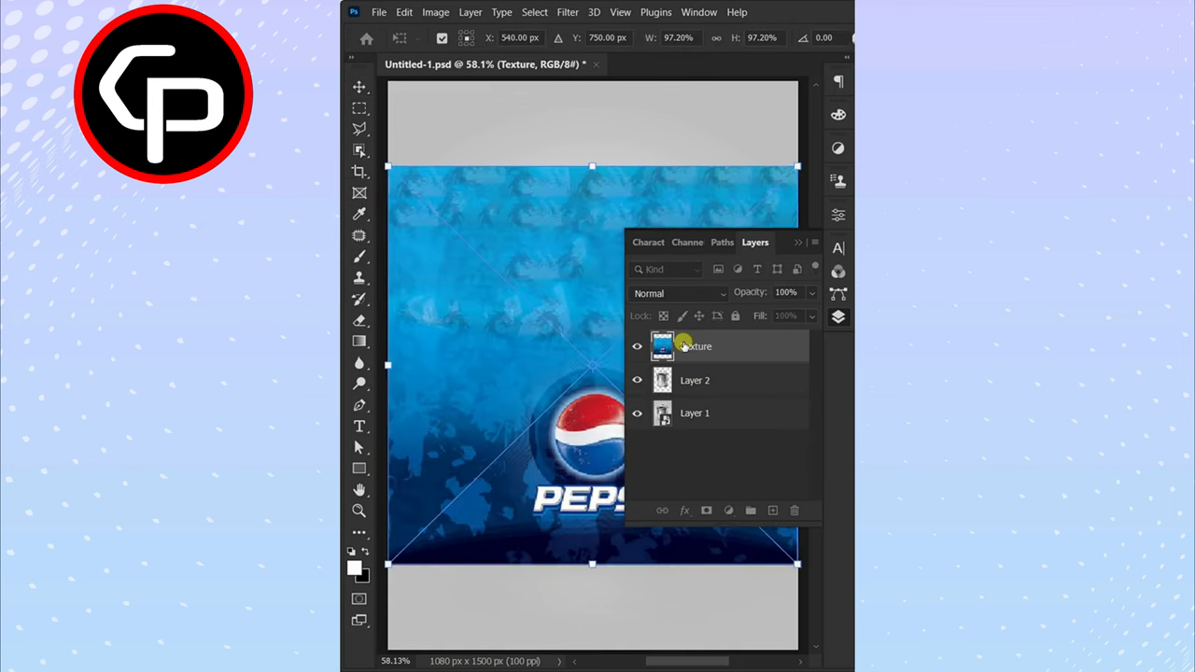
Apply the bucket mask to the Texture layer from its context menu
right_click(694, 346)
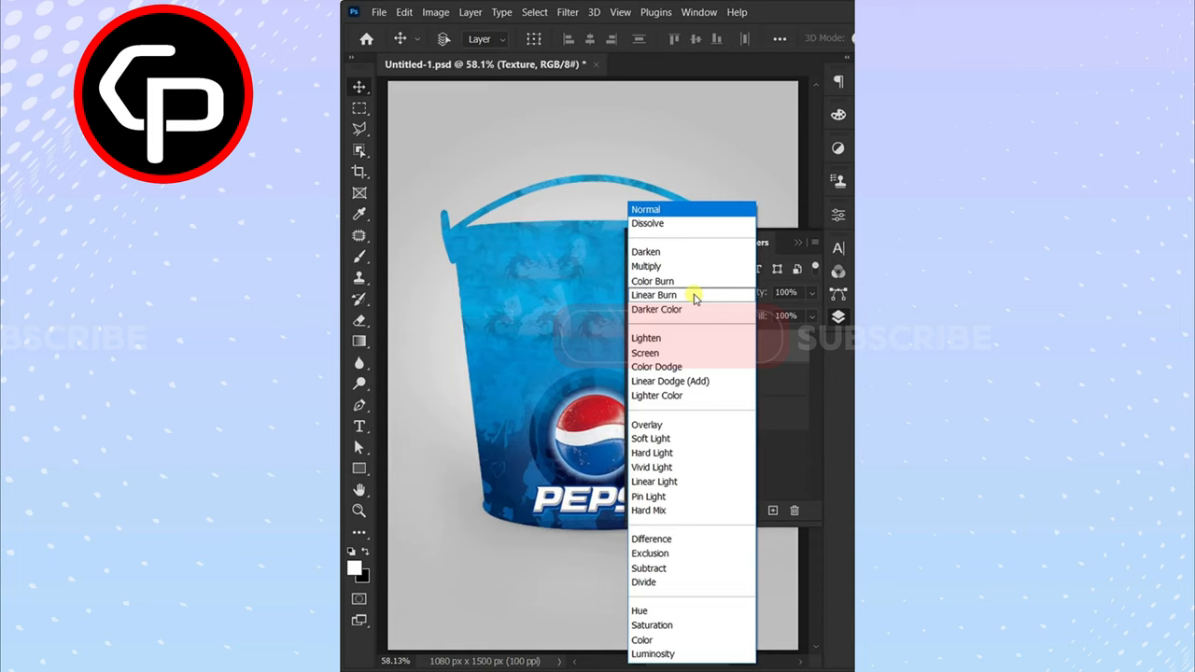
Set the Texture layer's blend mode to Multiply for a deep metallic blue
click(646, 265)
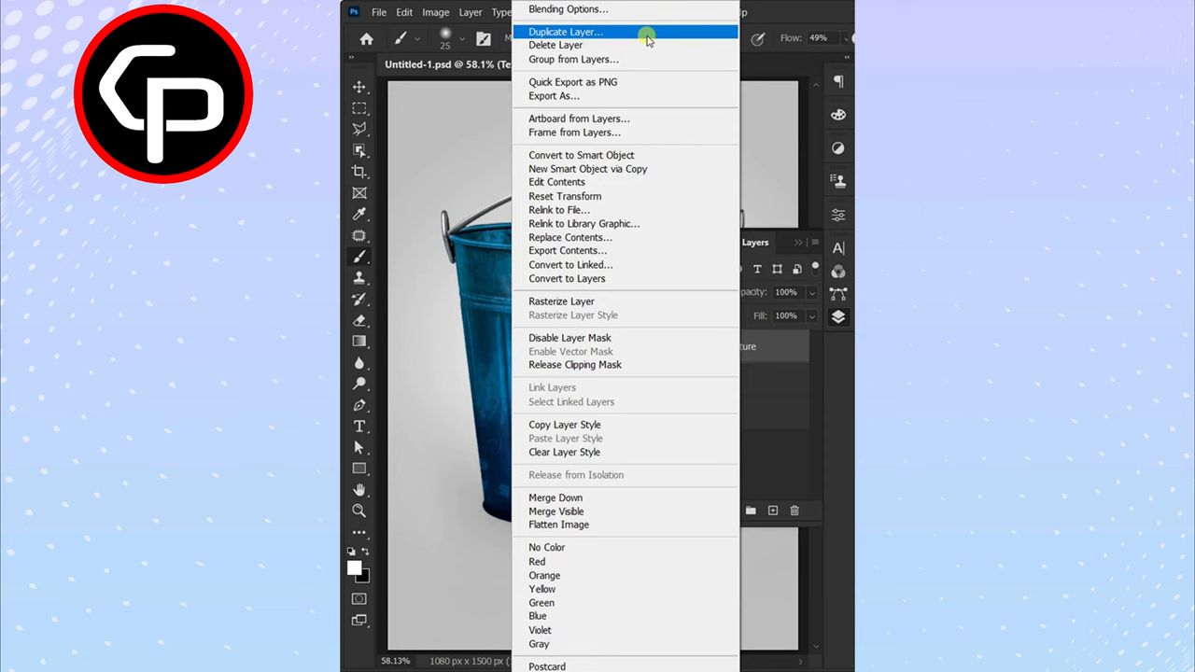
Duplicate the Texture layer, blend the copy with Soft Light, and add a new empty layer above
click(564, 30)
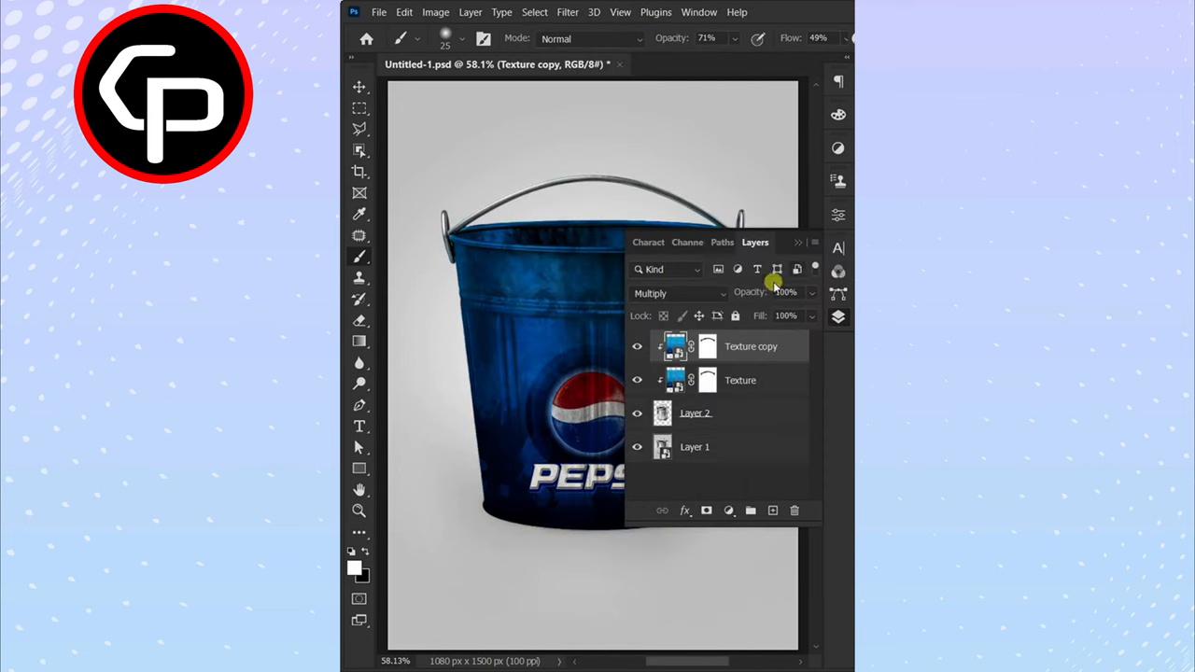
click(676, 293)
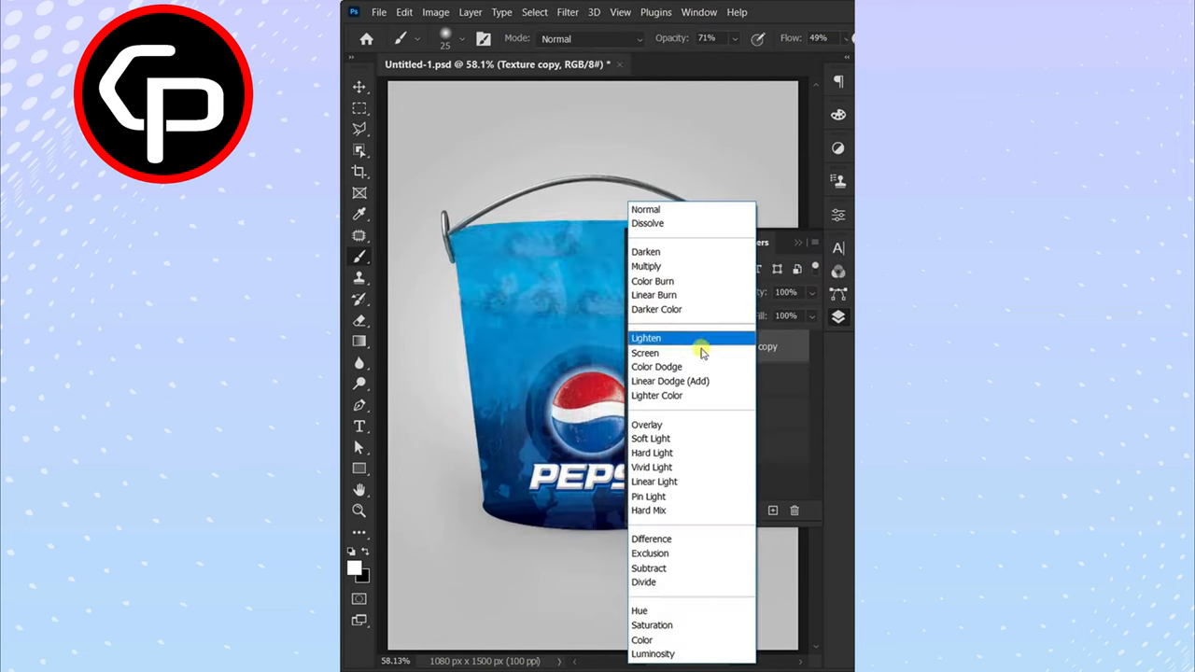
click(650, 437)
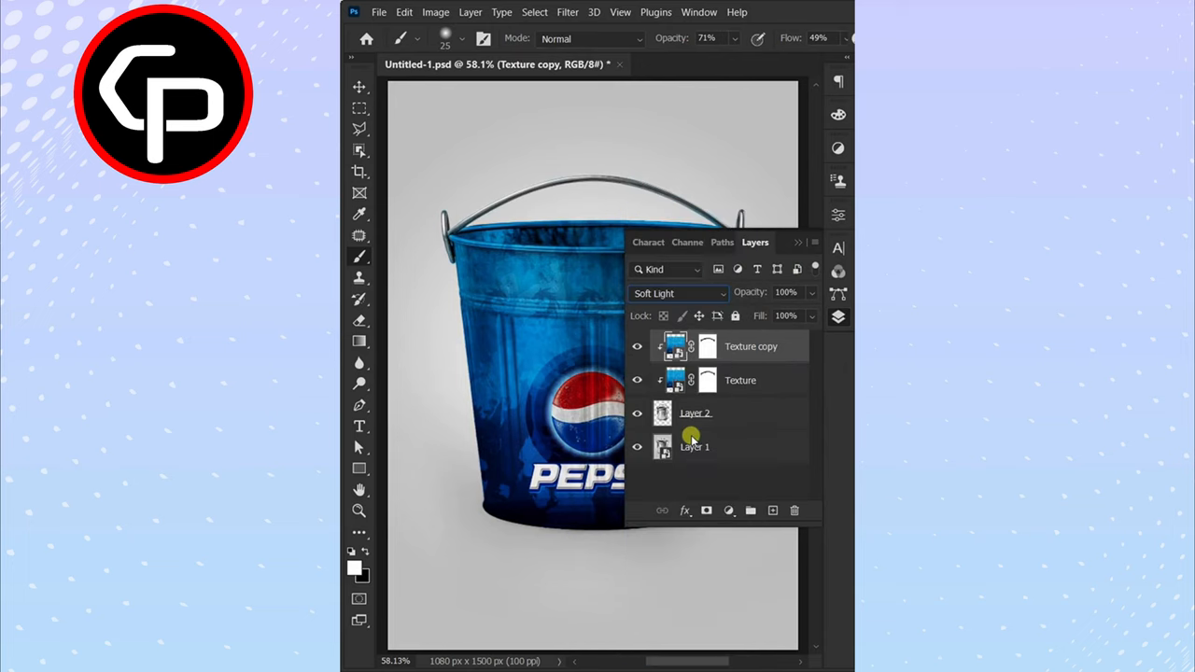
click(773, 512)
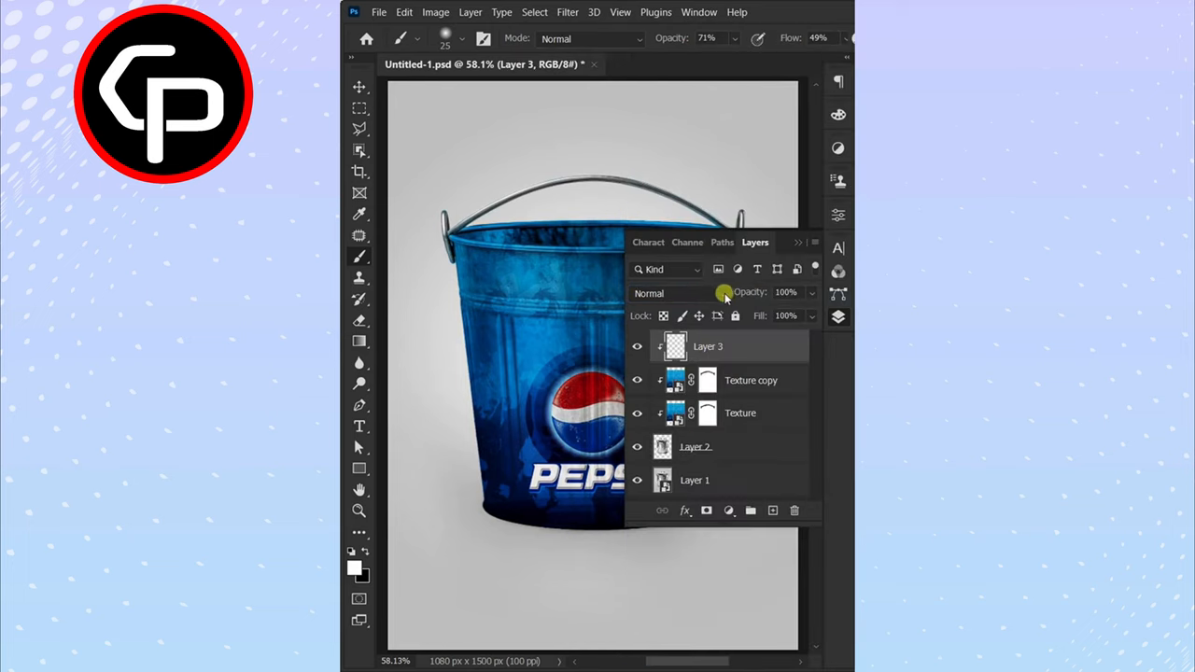
Set Layer 3 to Overlay blending at 49% opacity
click(663, 293)
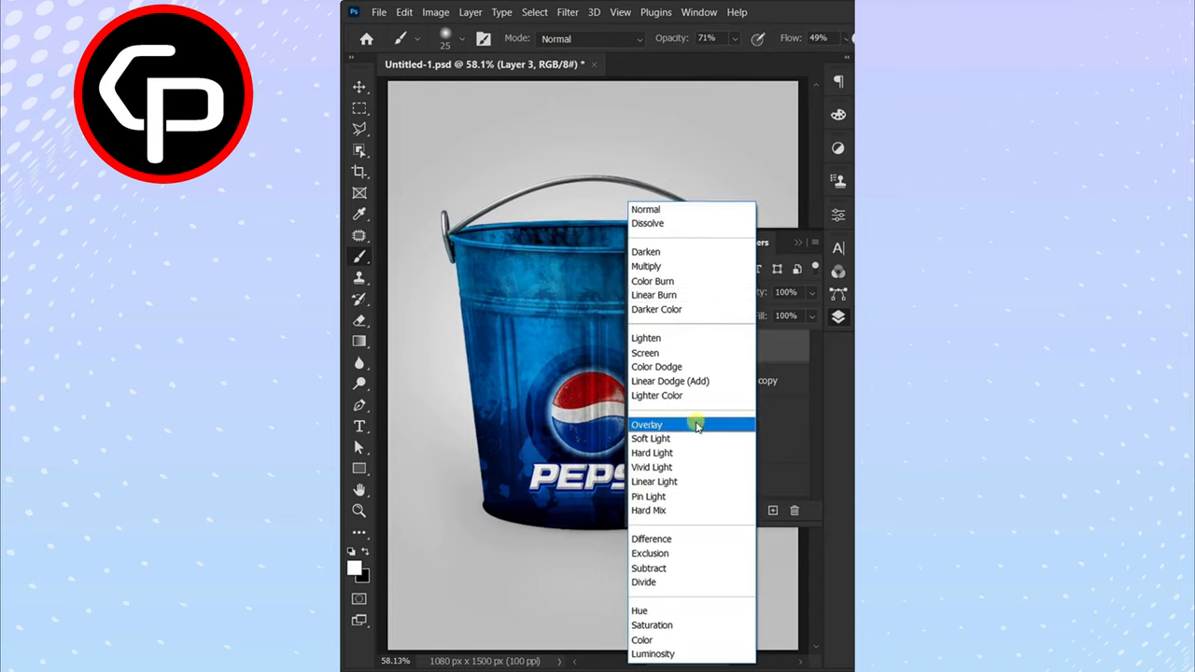
click(646, 426)
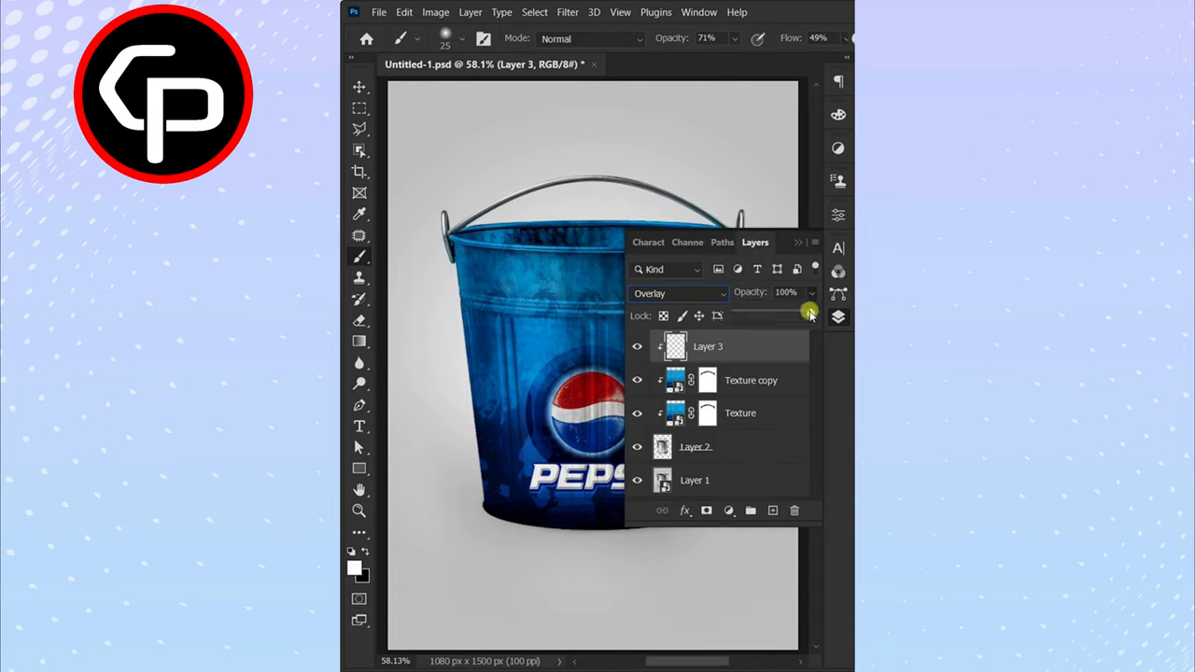
click(785, 292)
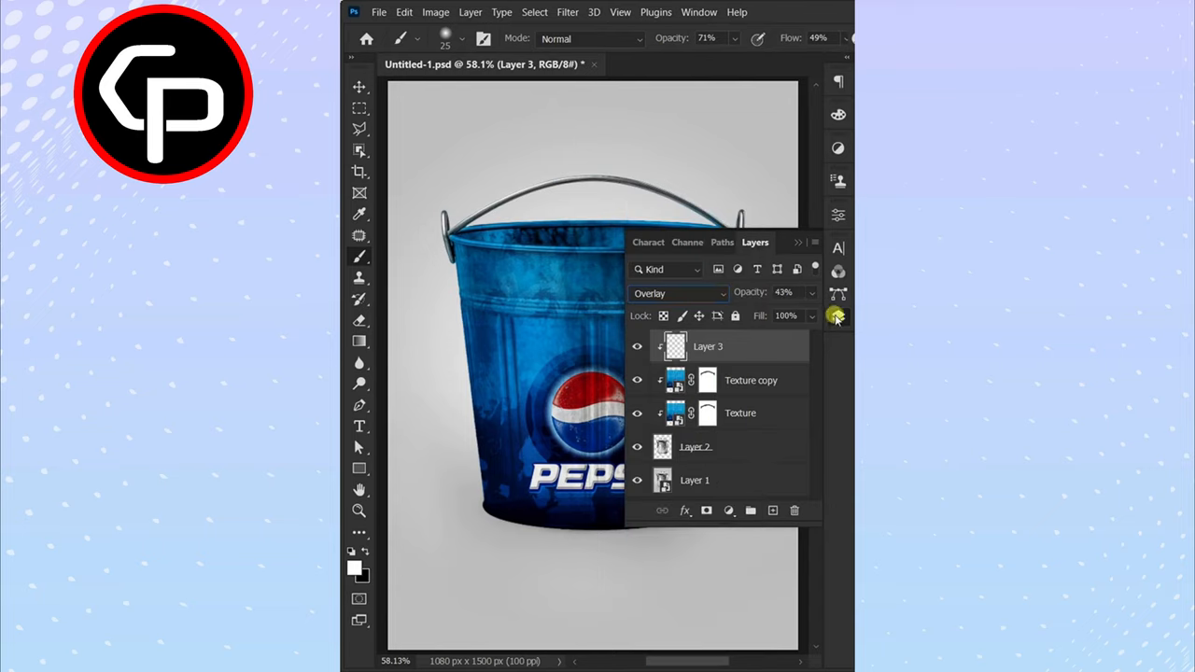